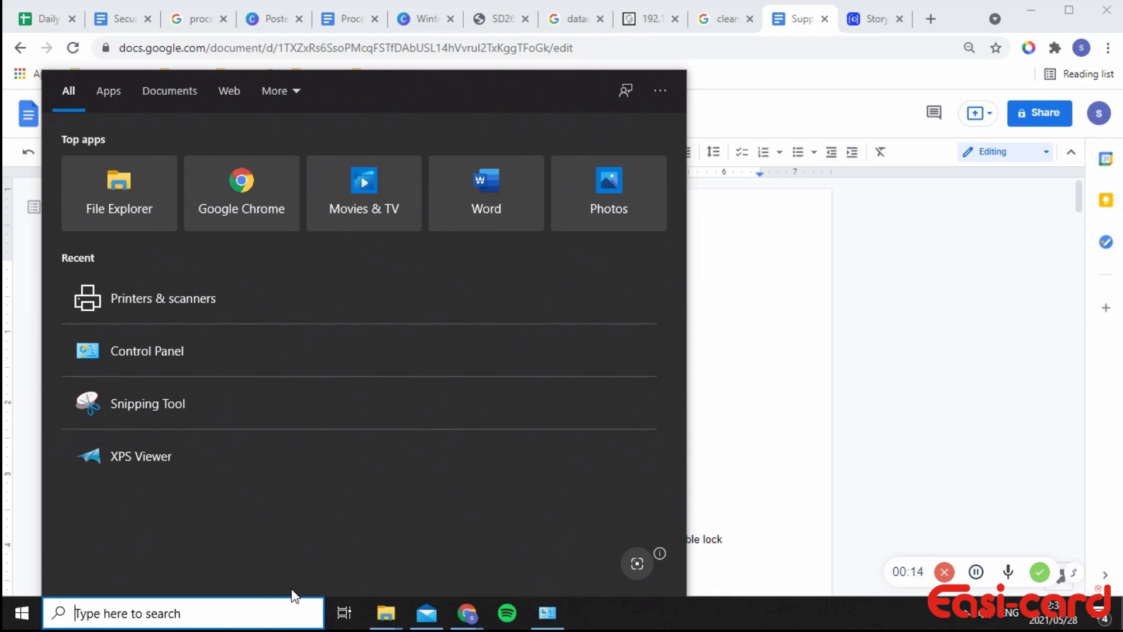
{"action": "mouse_move", "coordinate": [201, 297]}
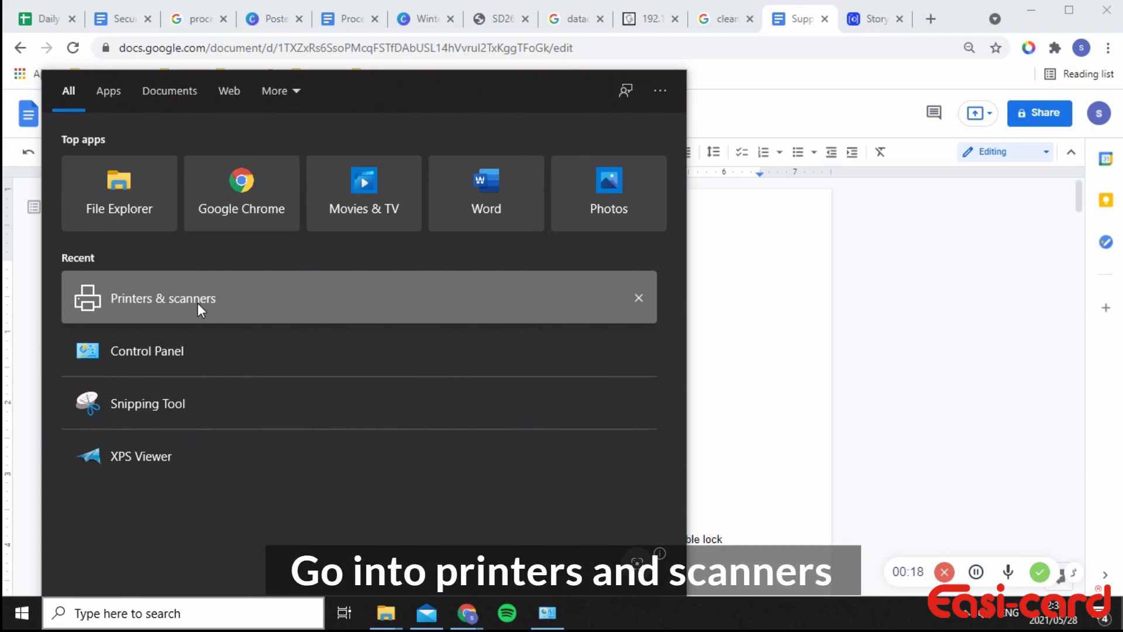
Reach the Printers & scanners settings page from the Start menu's recent entries.
{"action": "left_click", "coordinate": [163, 298]}
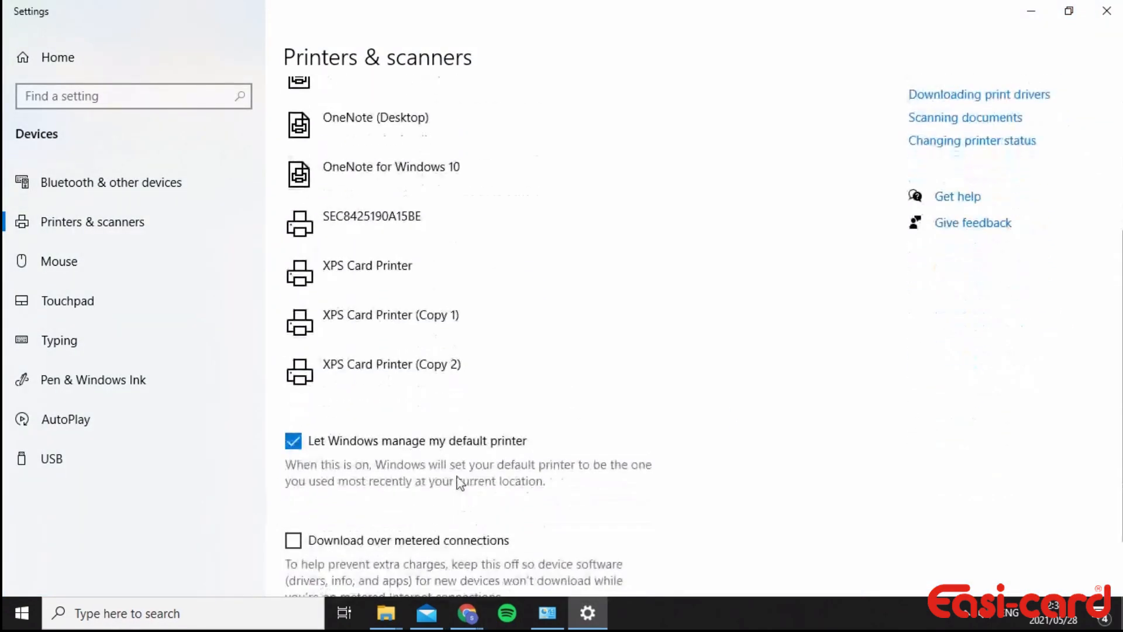
Select XPS Card Printer (Copy 2) in the printer list and manage its device page.
{"action": "left_click", "coordinate": [391, 364]}
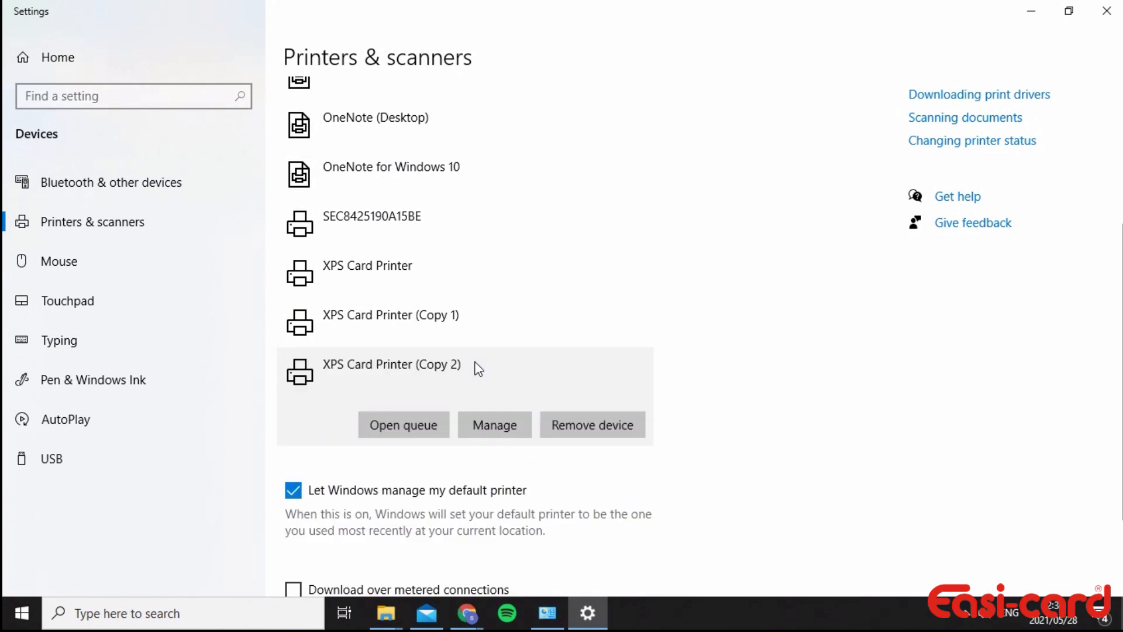
{"action": "mouse_move", "coordinate": [418, 383]}
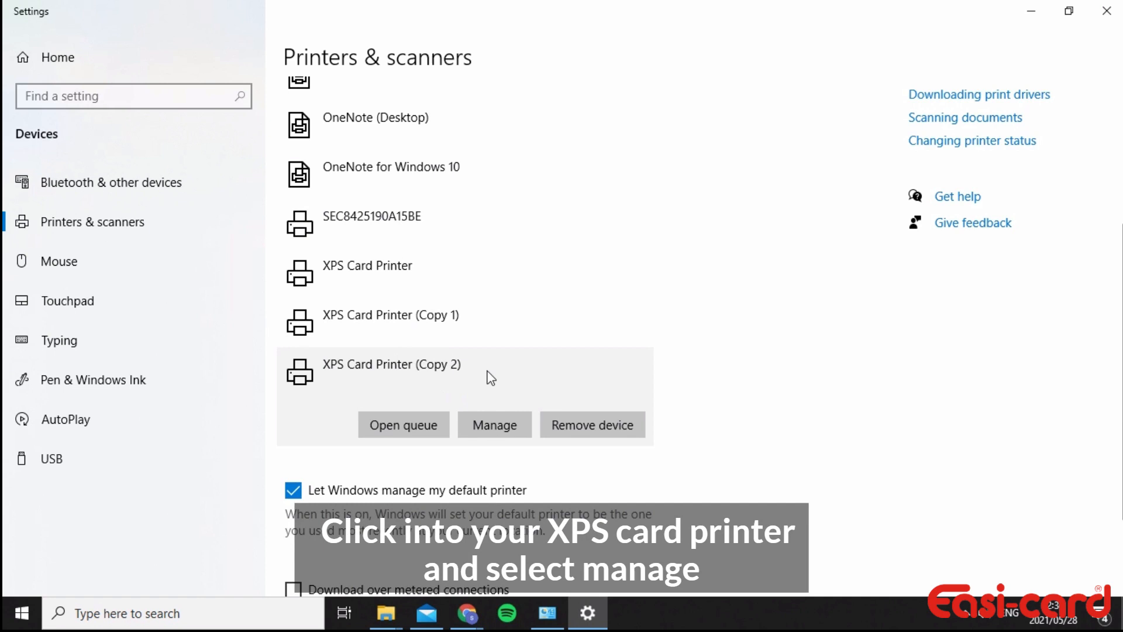
{"action": "left_click", "coordinate": [494, 424]}
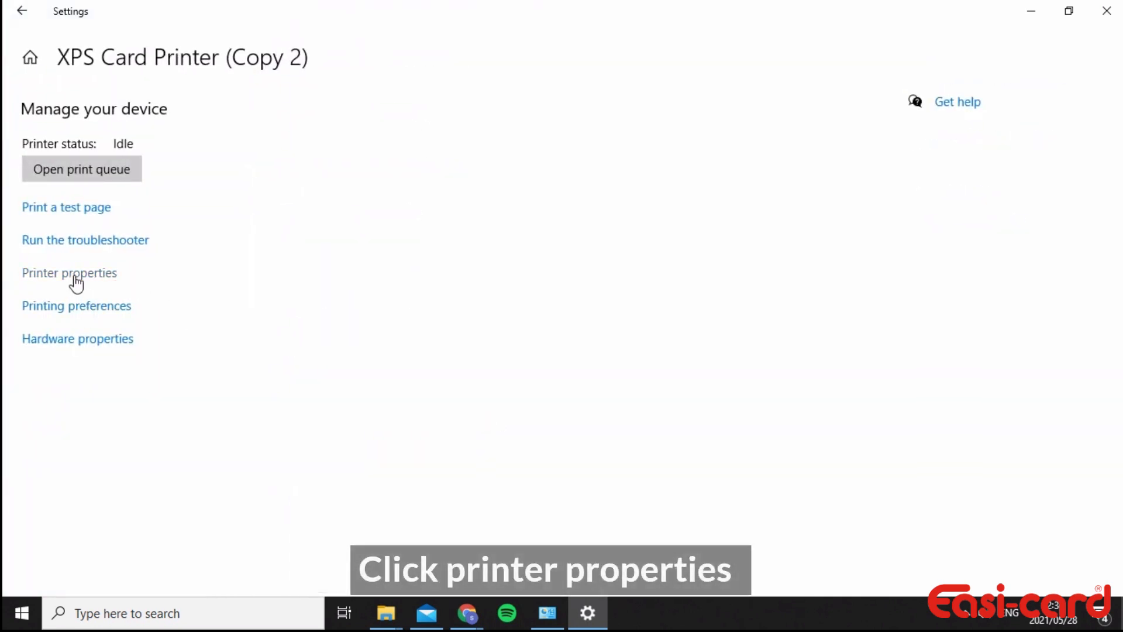
Bring up Printer properties and then the Printing Preferences for XPS Card Printer (Copy 2).
{"action": "left_click", "coordinate": [69, 272]}
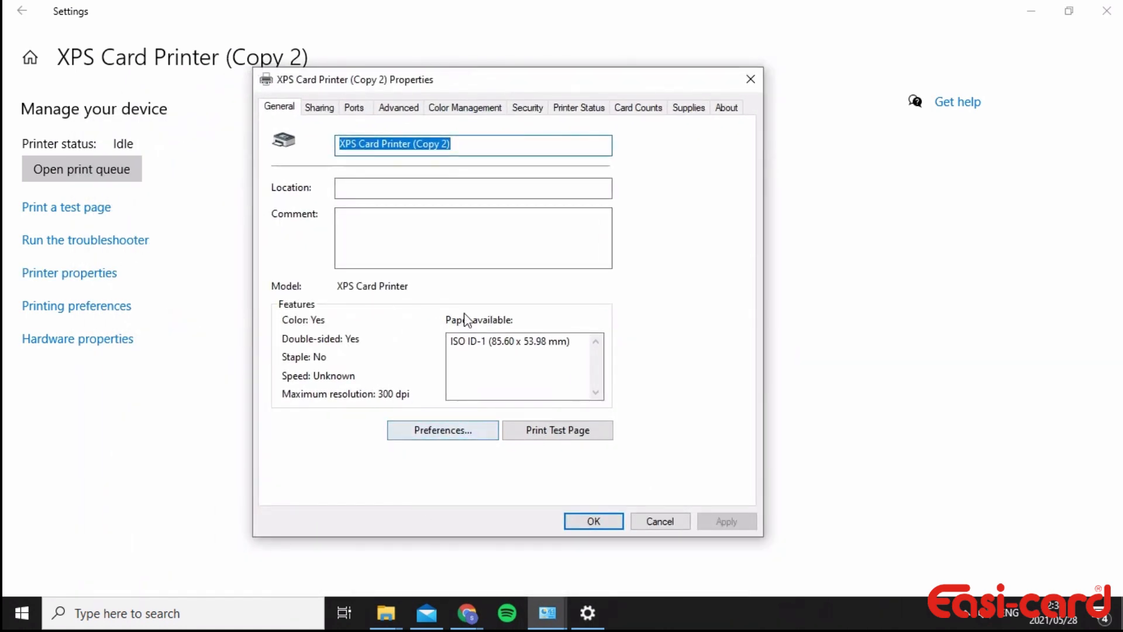
{"action": "left_click", "coordinate": [442, 430]}
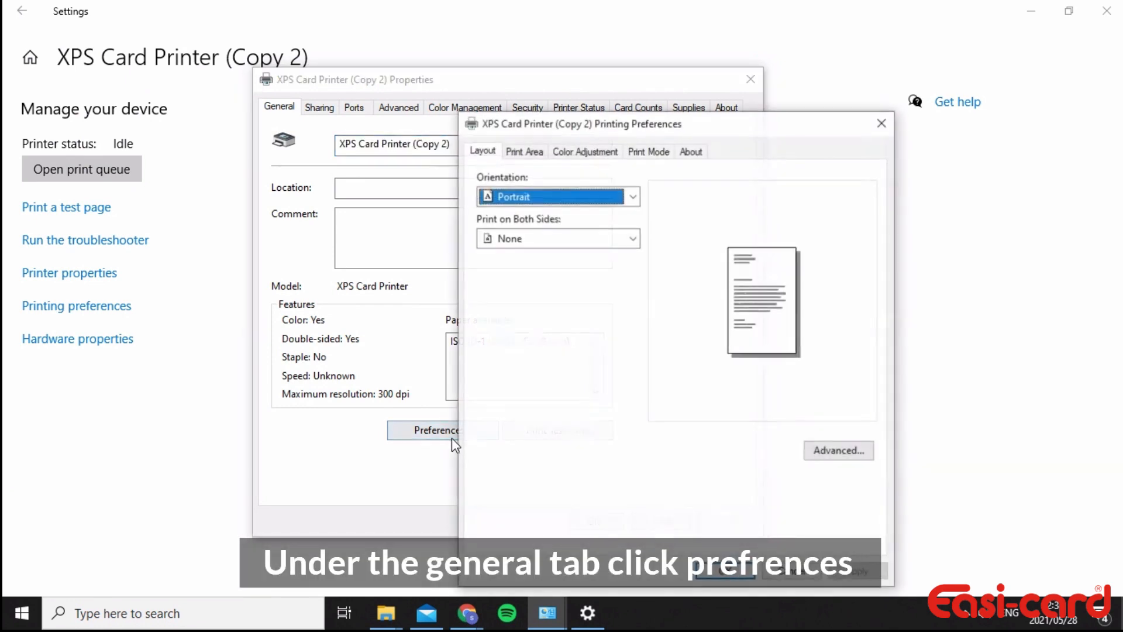
Set Layout orientation to Landscape and two-sided printing to Flip on Short Edge.
{"action": "left_click", "coordinate": [631, 195]}
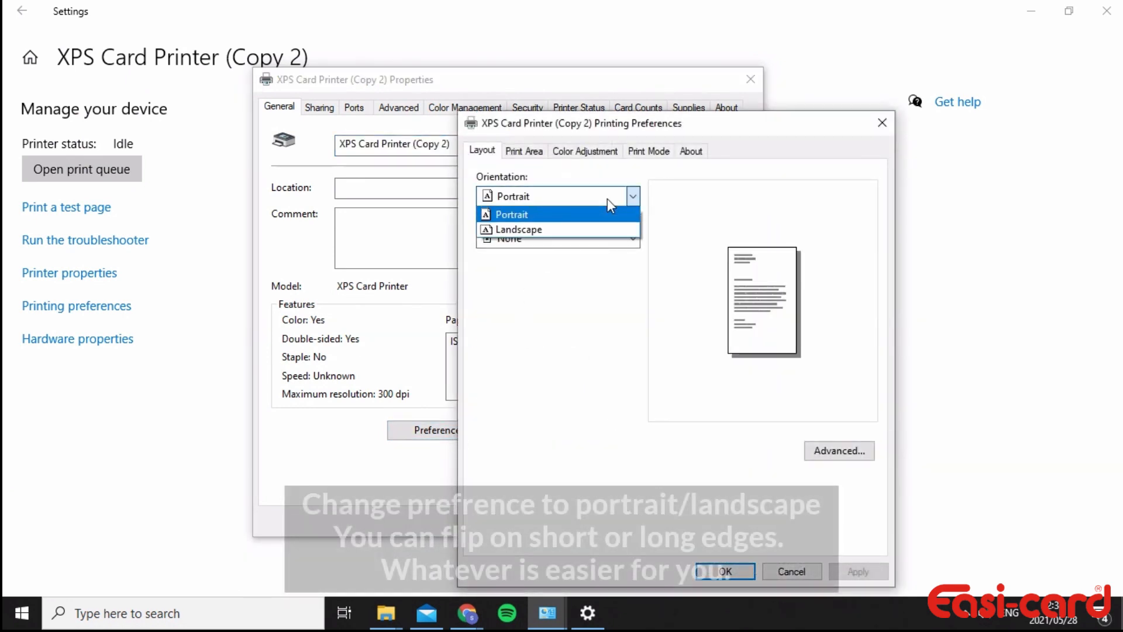
{"action": "left_click", "coordinate": [519, 229]}
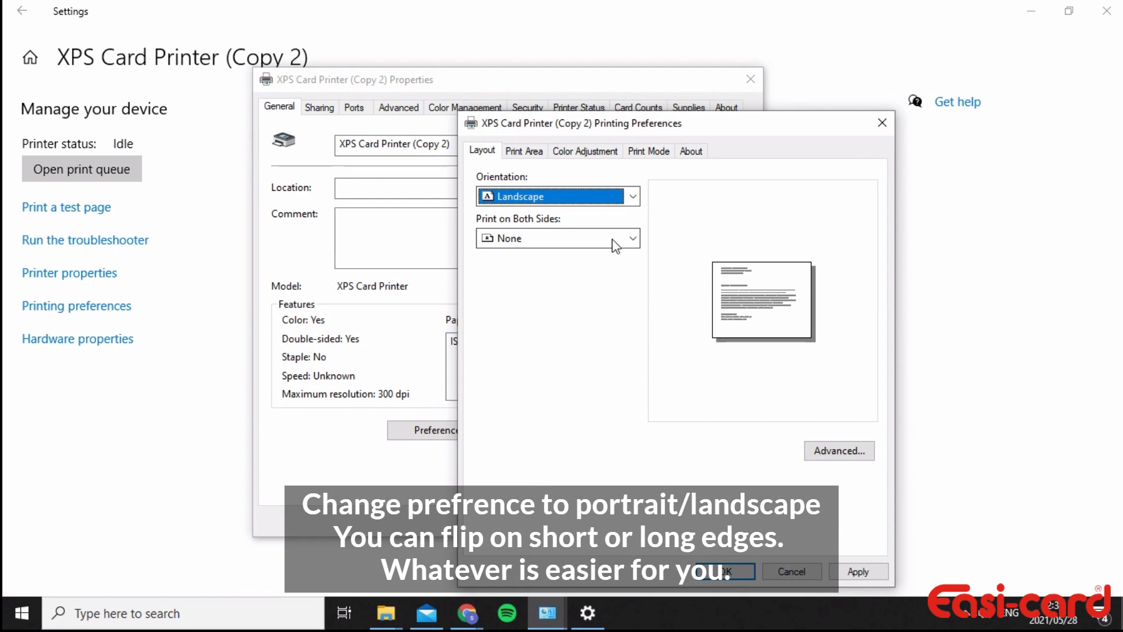
{"action": "left_click", "coordinate": [629, 238]}
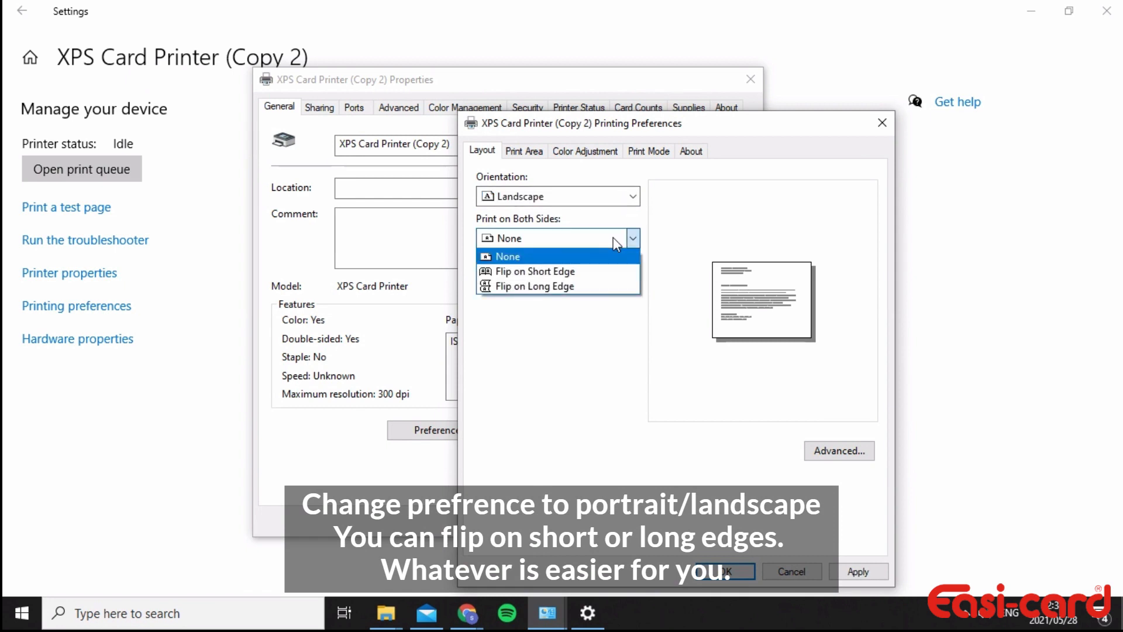
{"action": "mouse_move", "coordinate": [558, 270]}
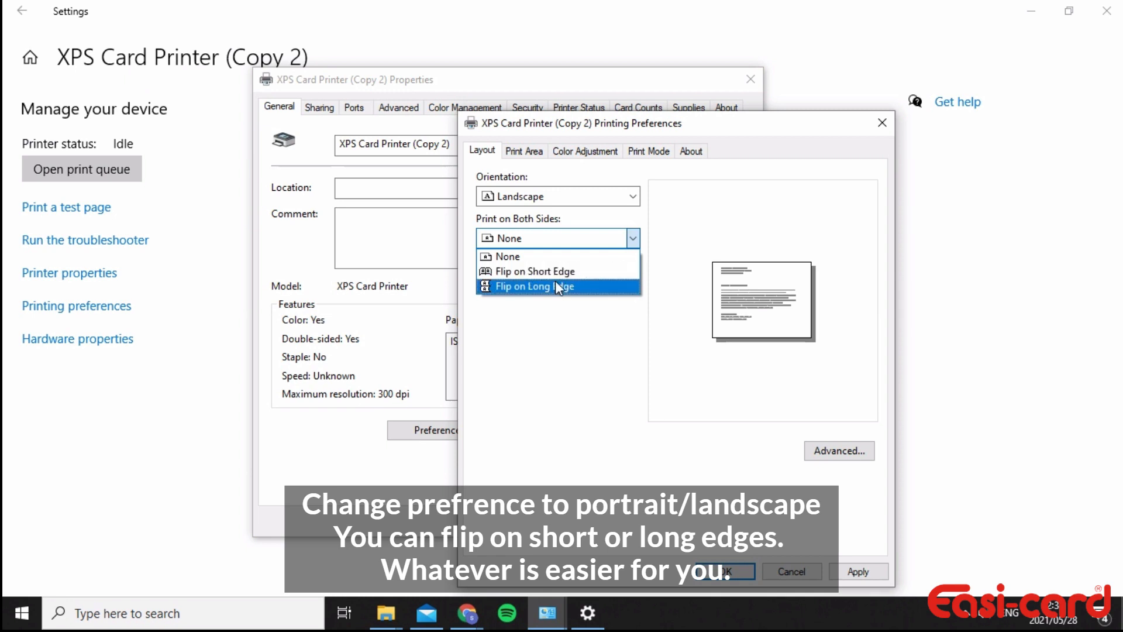
{"action": "mouse_move", "coordinate": [557, 271]}
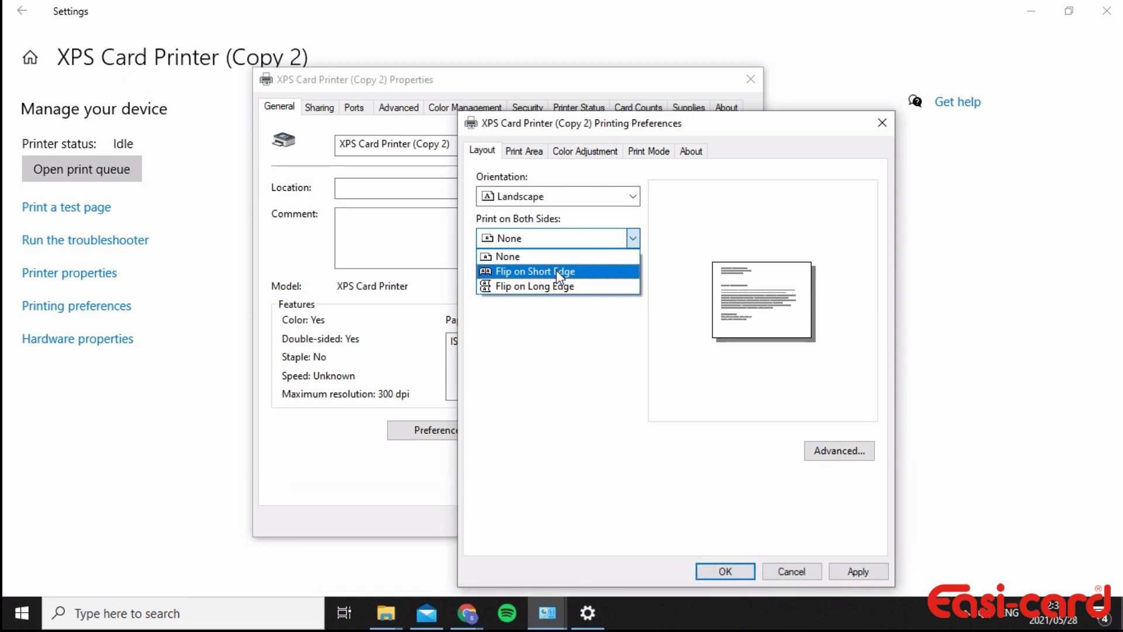
{"action": "mouse_move", "coordinate": [541, 286]}
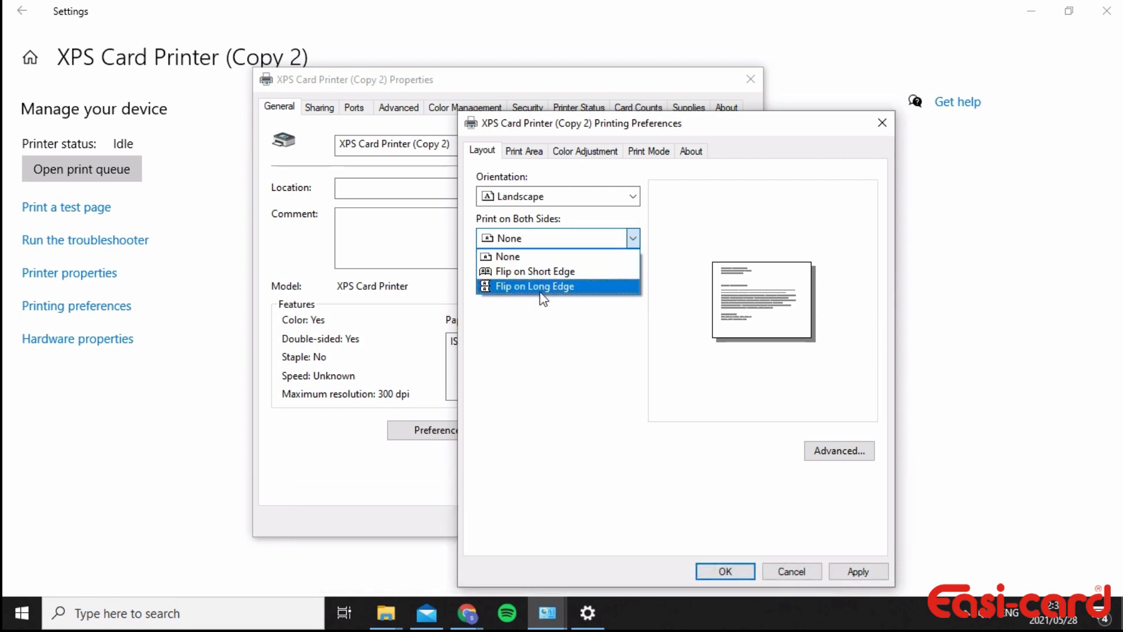
{"action": "mouse_move", "coordinate": [548, 270]}
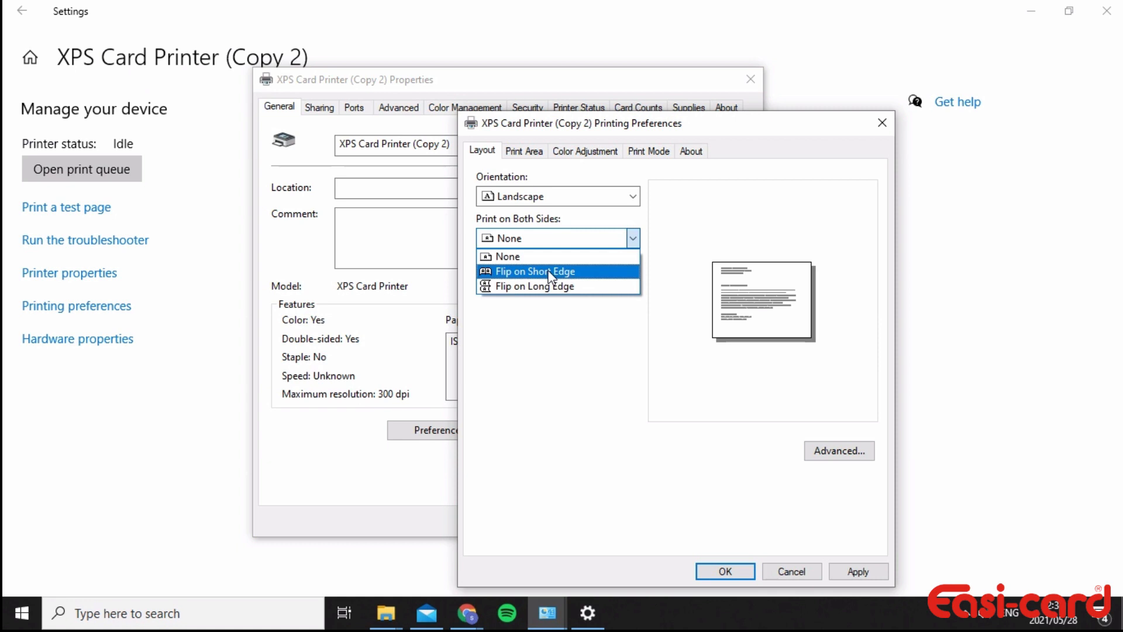
{"action": "mouse_move", "coordinate": [553, 280]}
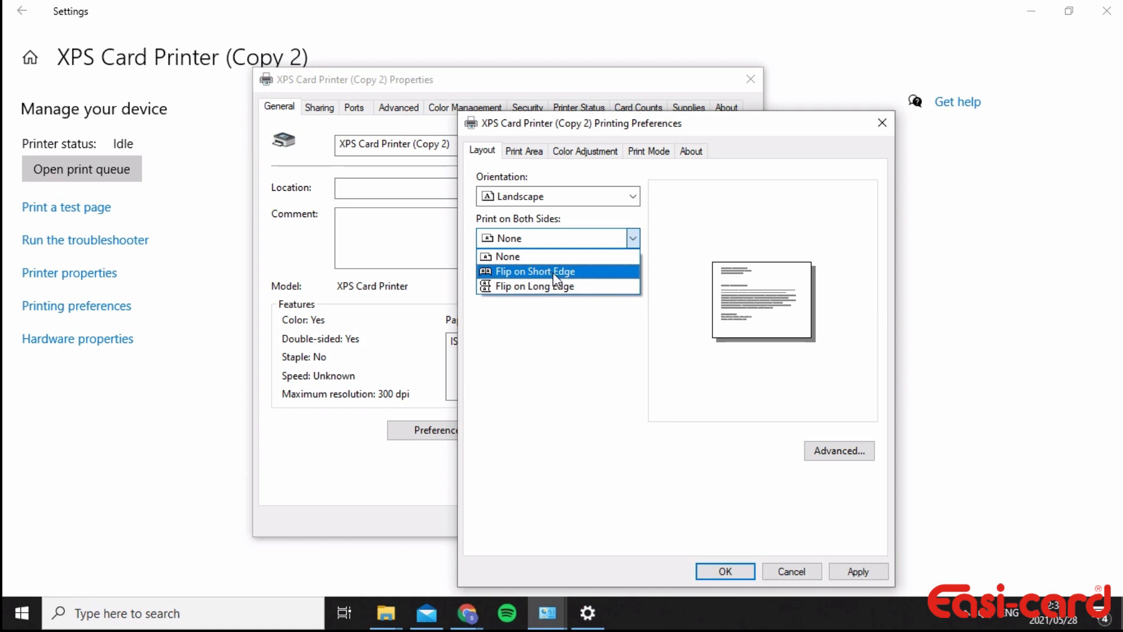
{"action": "left_click", "coordinate": [528, 271]}
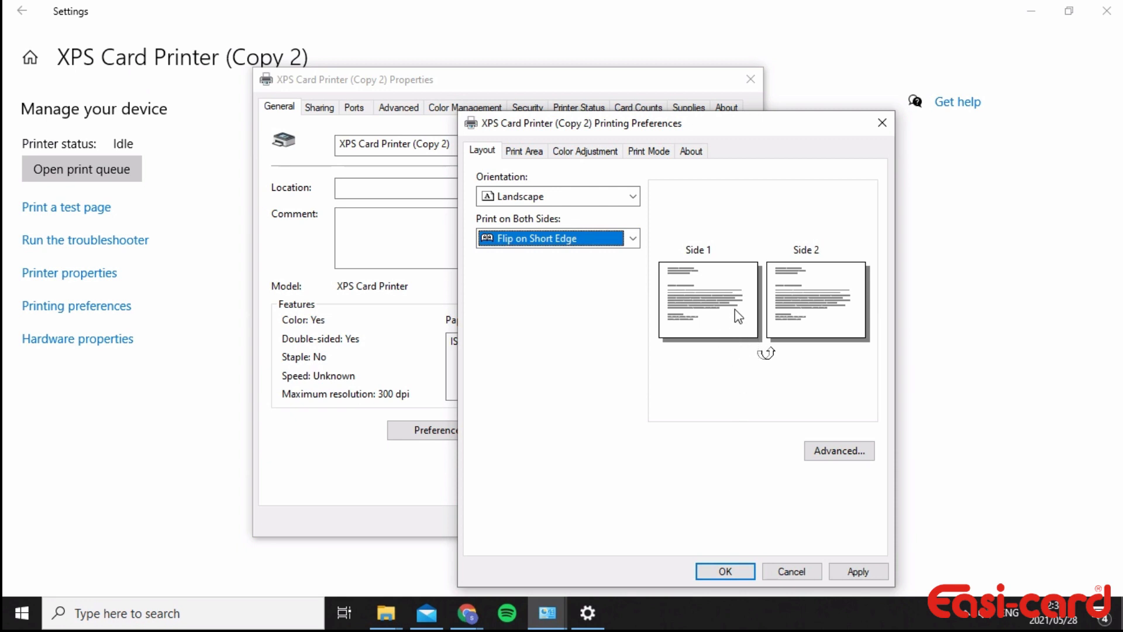
{"action": "mouse_move", "coordinate": [825, 310]}
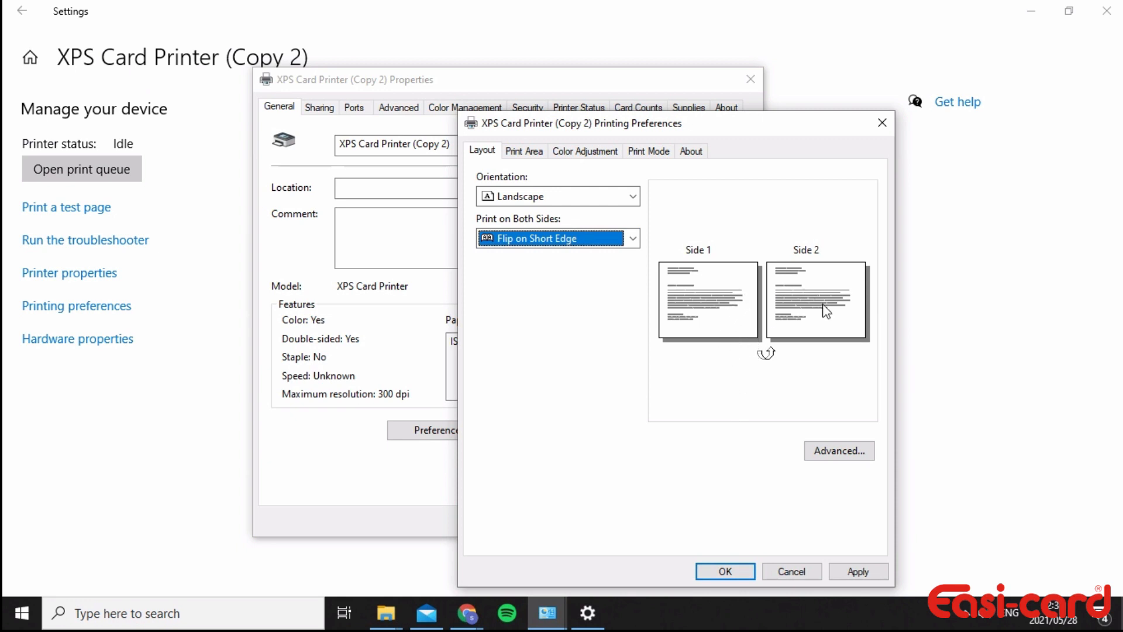
{"action": "mouse_move", "coordinate": [817, 344]}
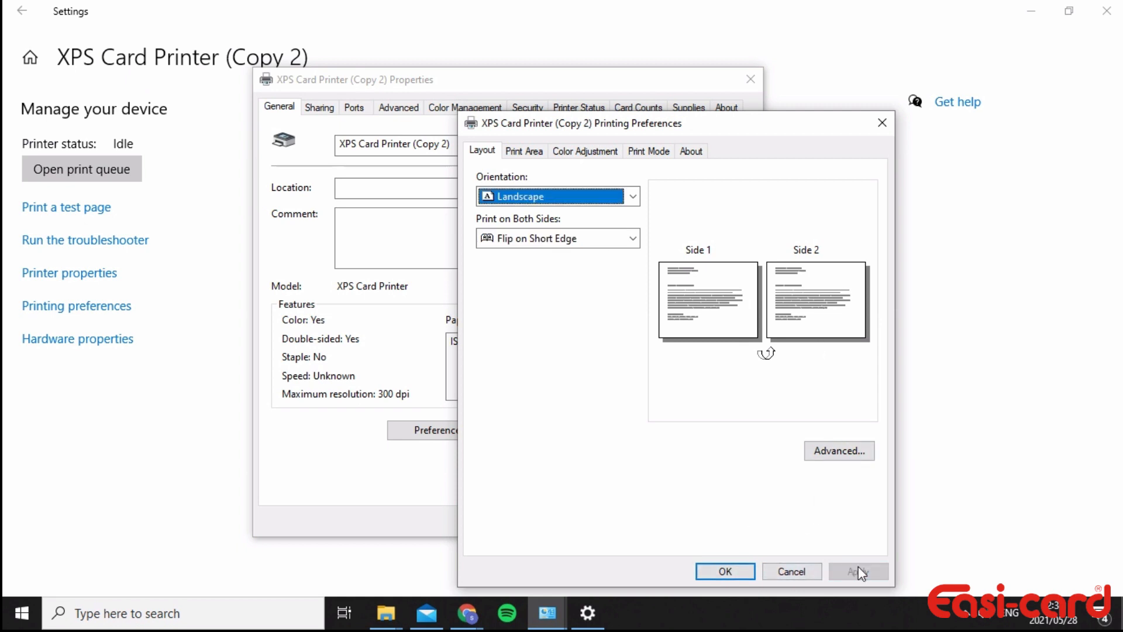
{"action": "mouse_move", "coordinate": [838, 450]}
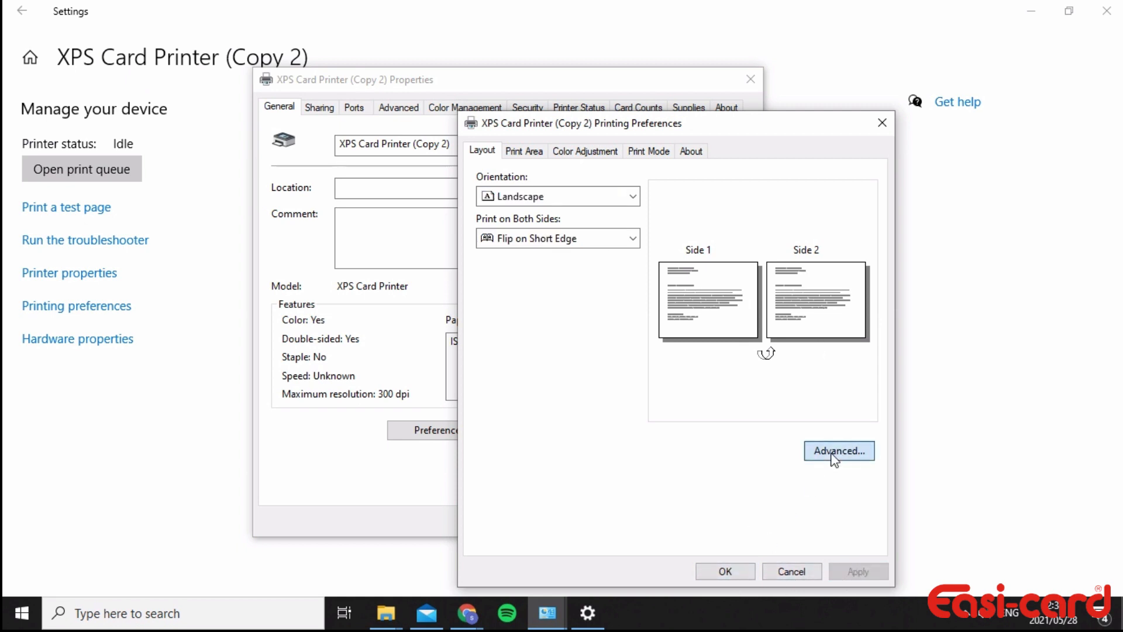
Review the Advanced Document Settings and confirm them with OK.
{"action": "left_click", "coordinate": [838, 450]}
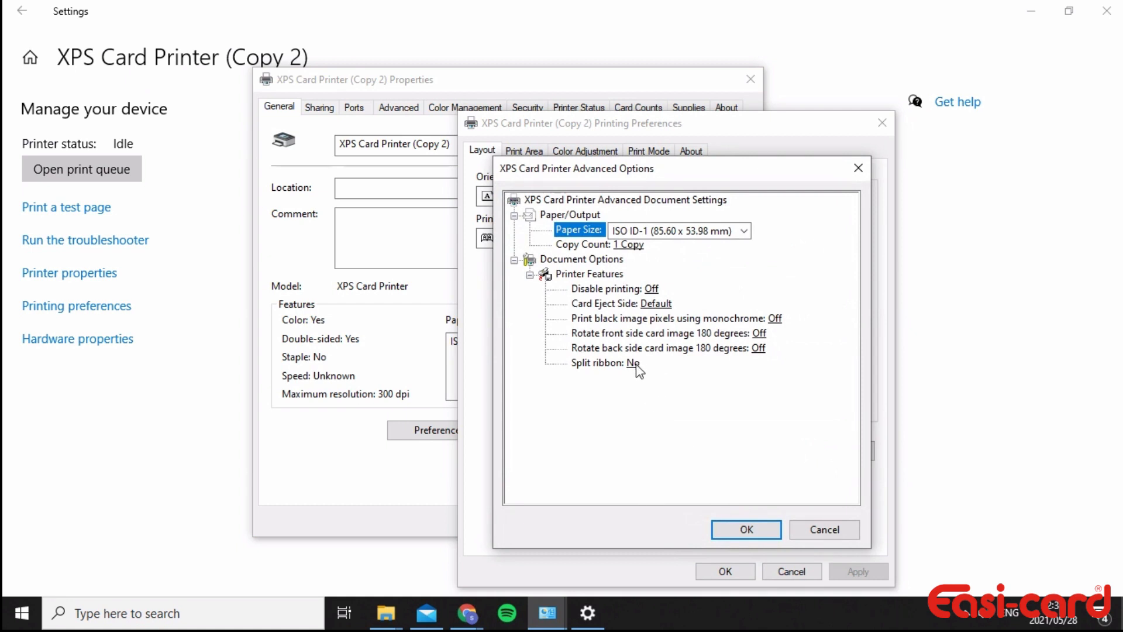
{"action": "mouse_move", "coordinate": [625, 378]}
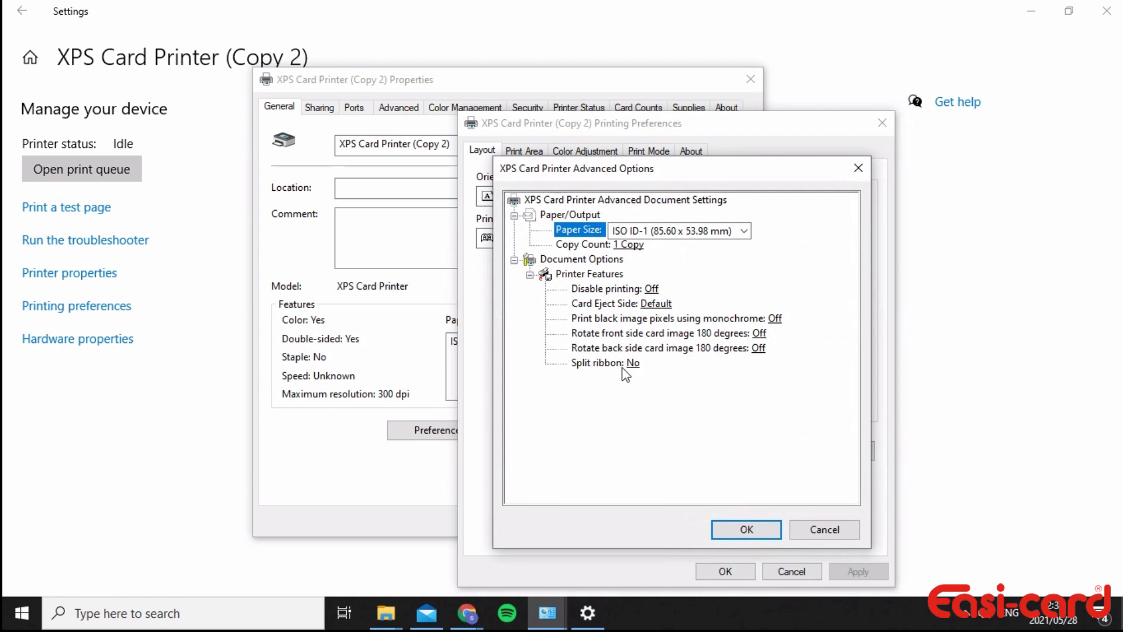
{"action": "mouse_move", "coordinate": [653, 346]}
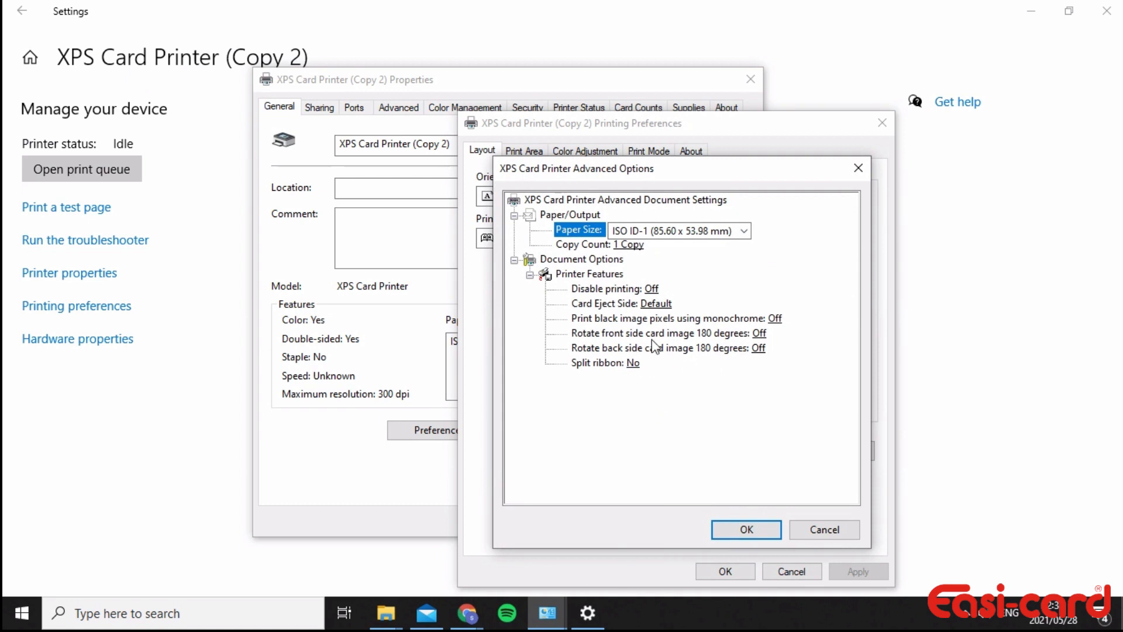
{"action": "mouse_move", "coordinate": [668, 302]}
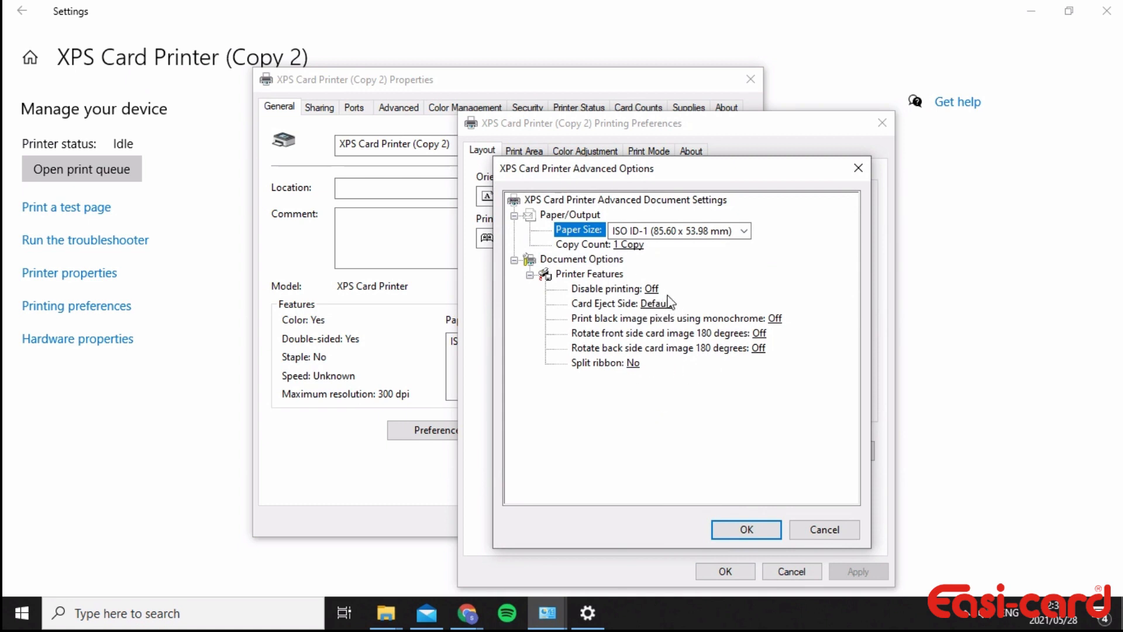
{"action": "mouse_move", "coordinate": [791, 373]}
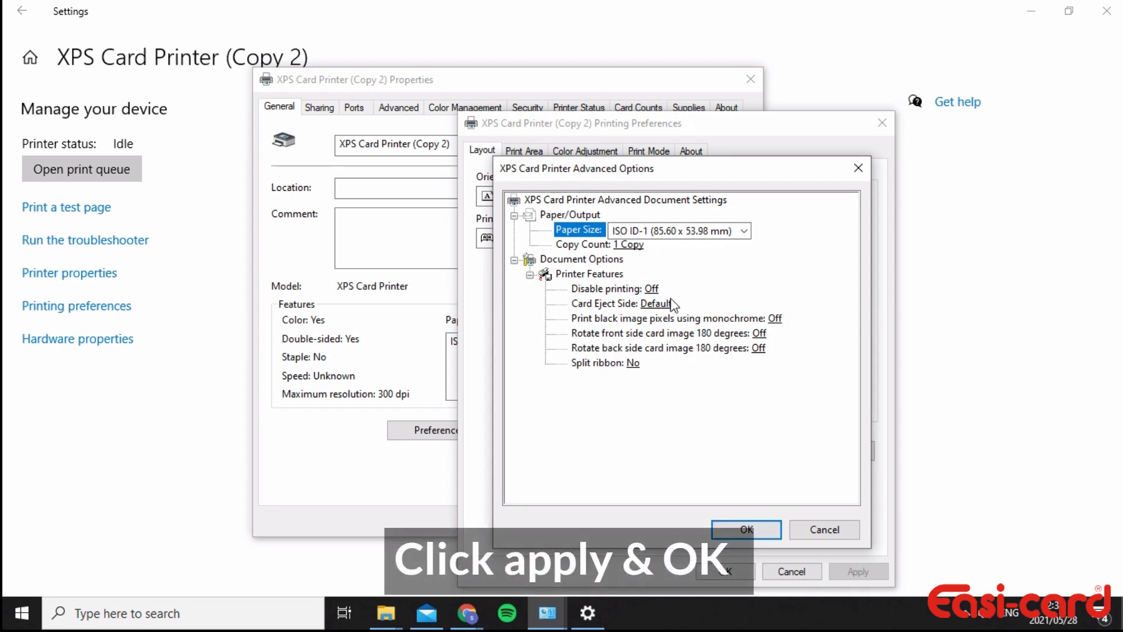
{"action": "left_click", "coordinate": [745, 529]}
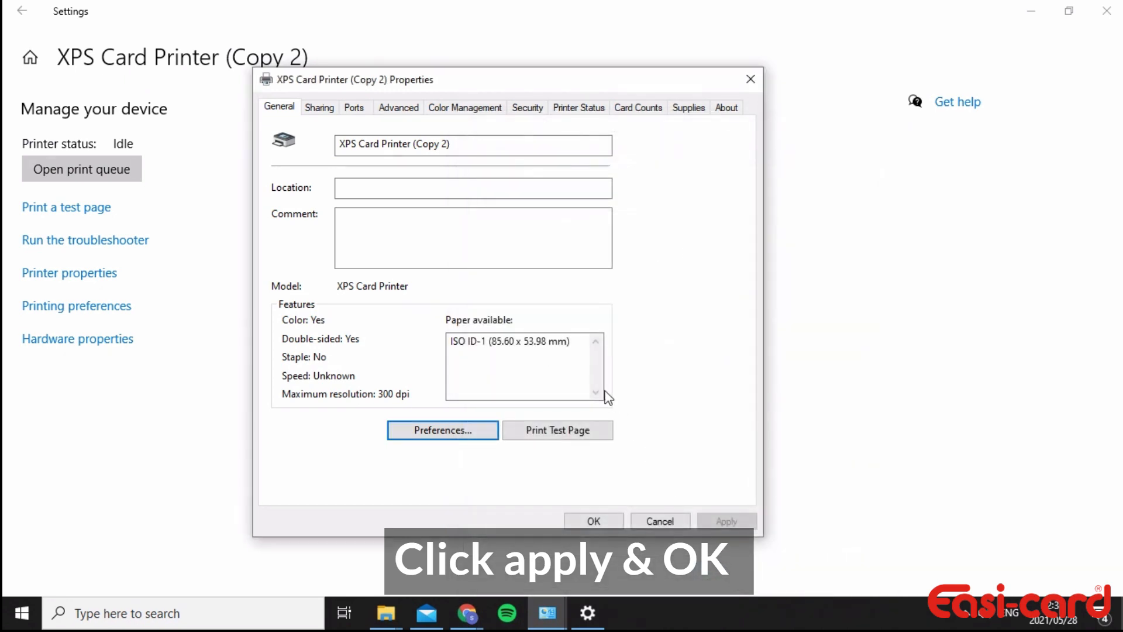
{"action": "mouse_move", "coordinate": [565, 351]}
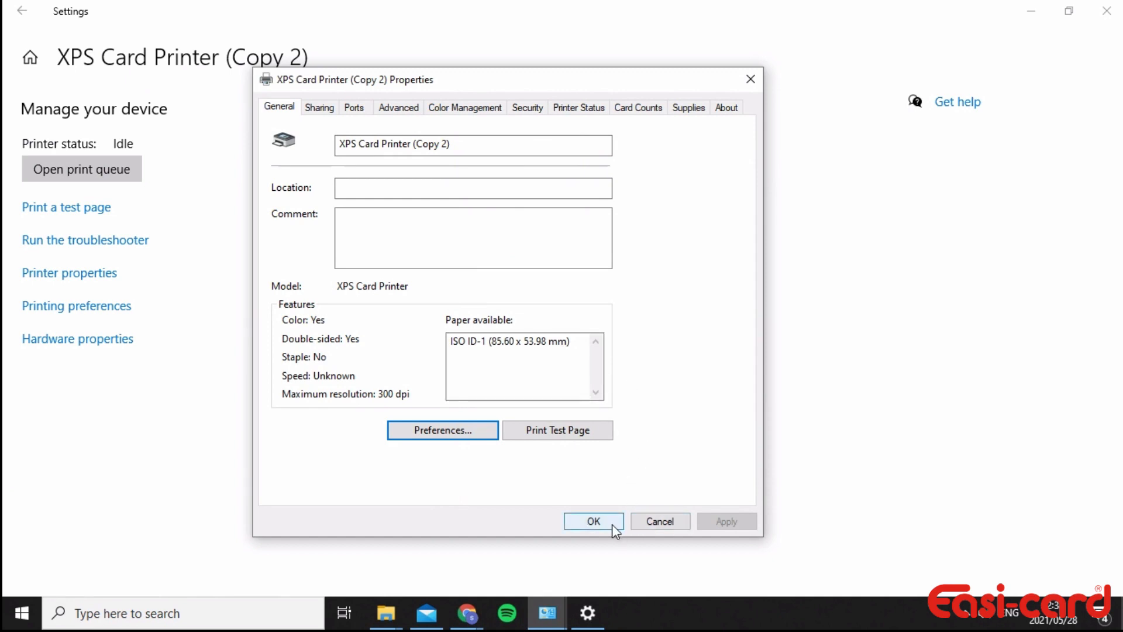
Set Printing Defaults to Landscape with Flip on Short Edge and close the properties keeping changes.
{"action": "left_click", "coordinate": [398, 106]}
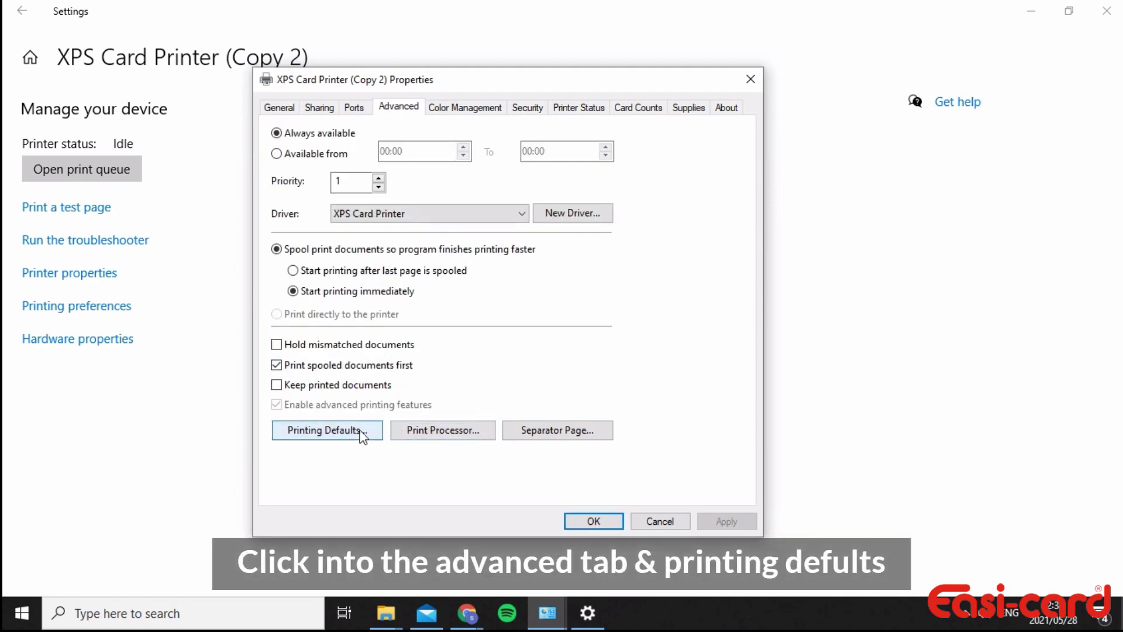
{"action": "left_click", "coordinate": [326, 430]}
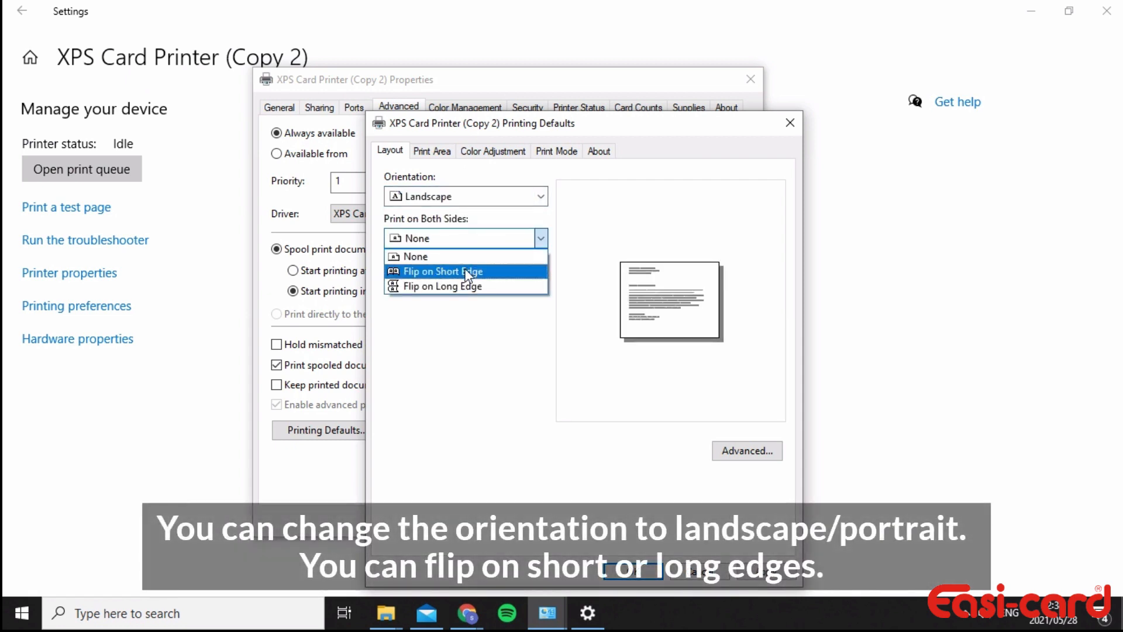
{"action": "left_click", "coordinate": [443, 270]}
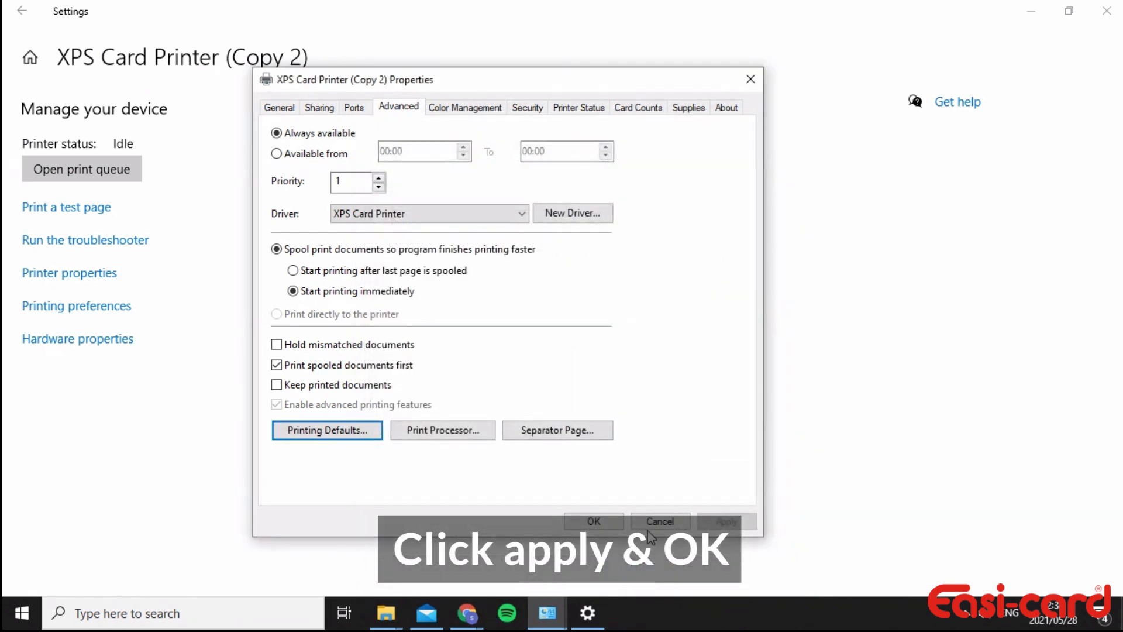
{"action": "left_click", "coordinate": [593, 521]}
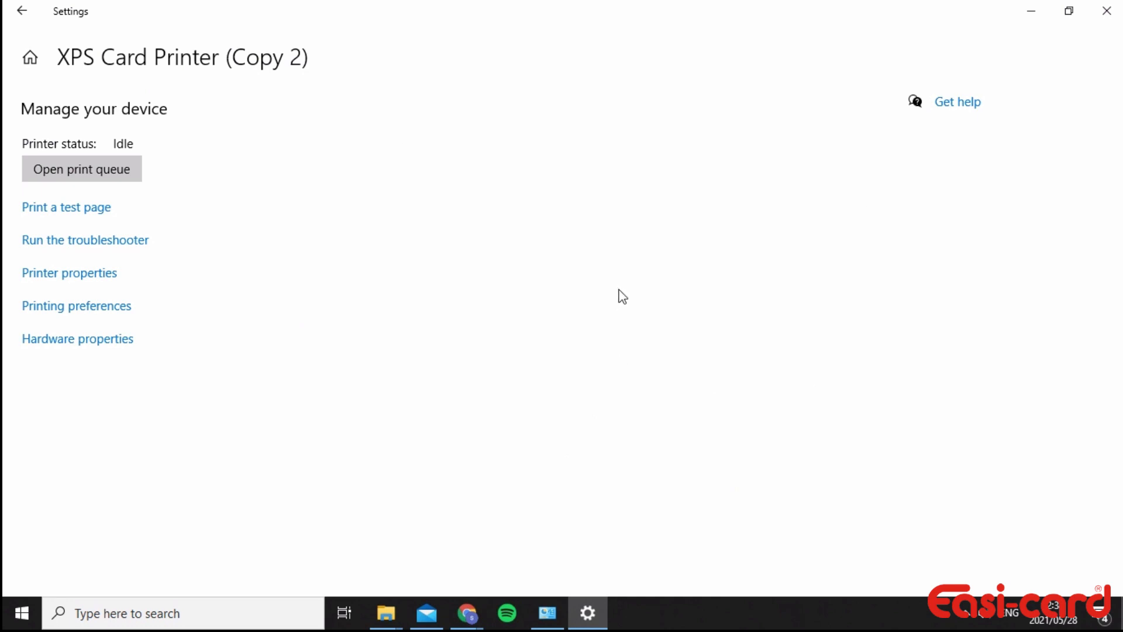
{"action": "mouse_move", "coordinate": [607, 310]}
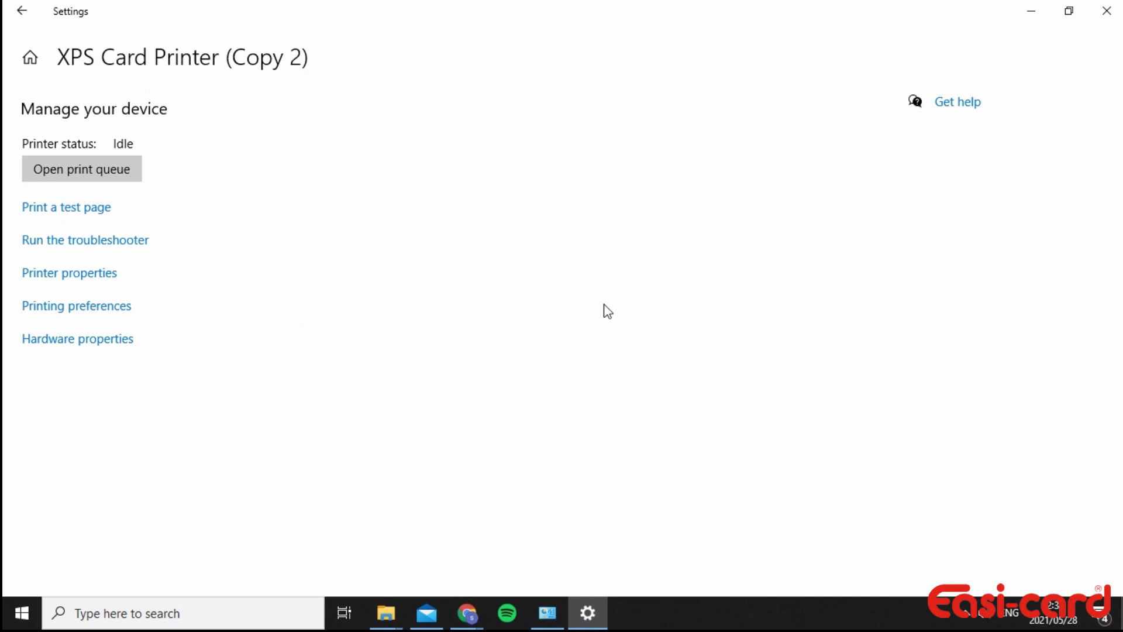
{"action": "mouse_move", "coordinate": [466, 613]}
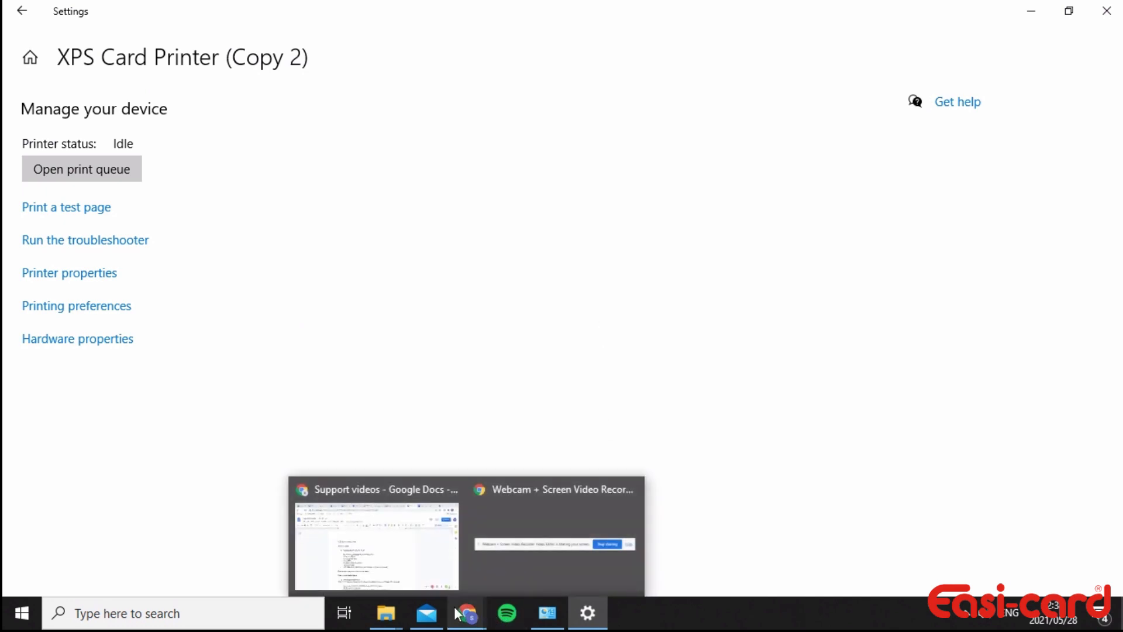